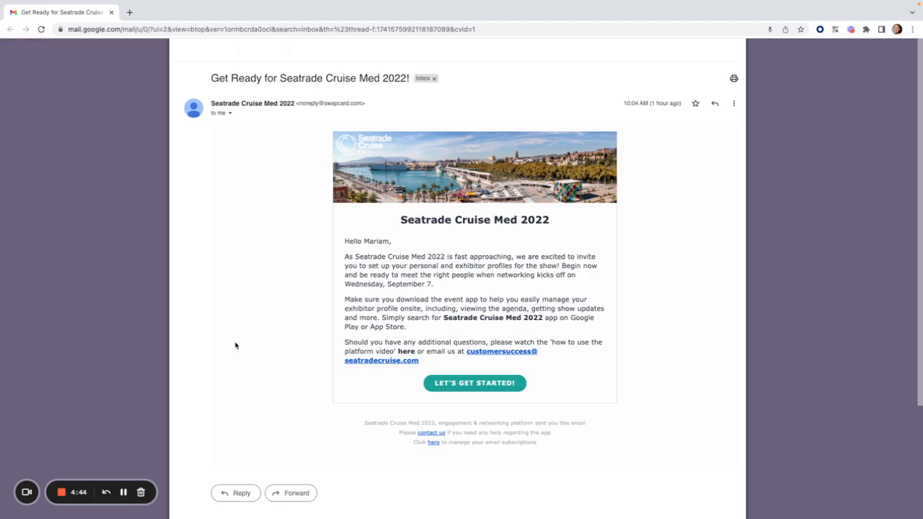
{"action": "mouse_move", "coordinate": [251, 351]}
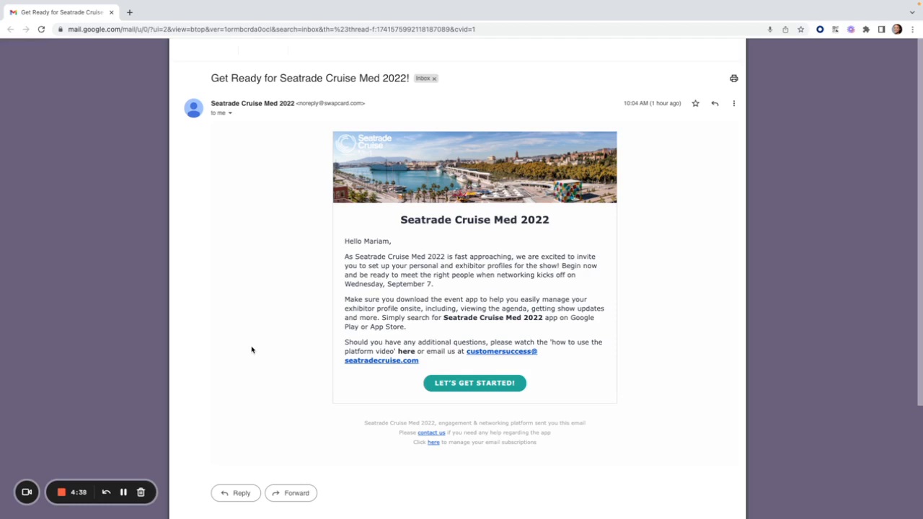
Enter the Seatrade Cruise Med 2022 event from the invitation and bring up the account menu.
{"action": "left_click", "coordinate": [475, 384]}
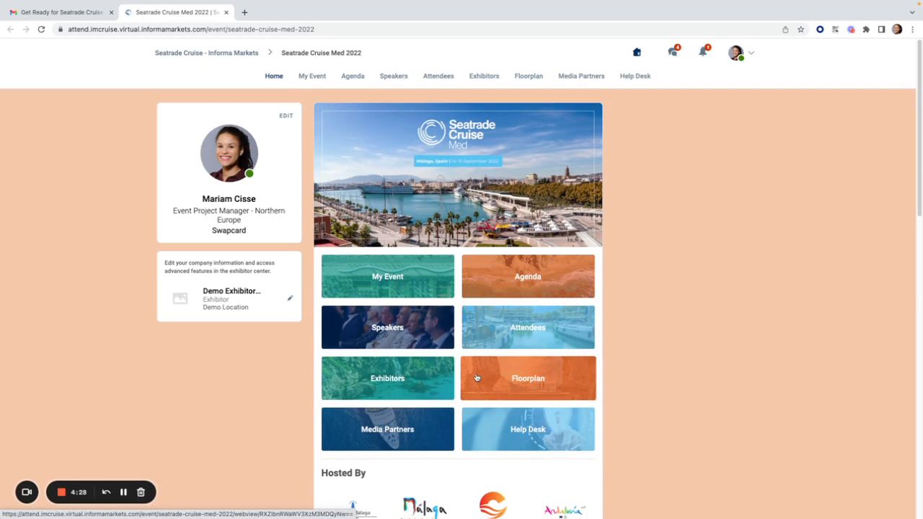
{"action": "mouse_move", "coordinate": [476, 375]}
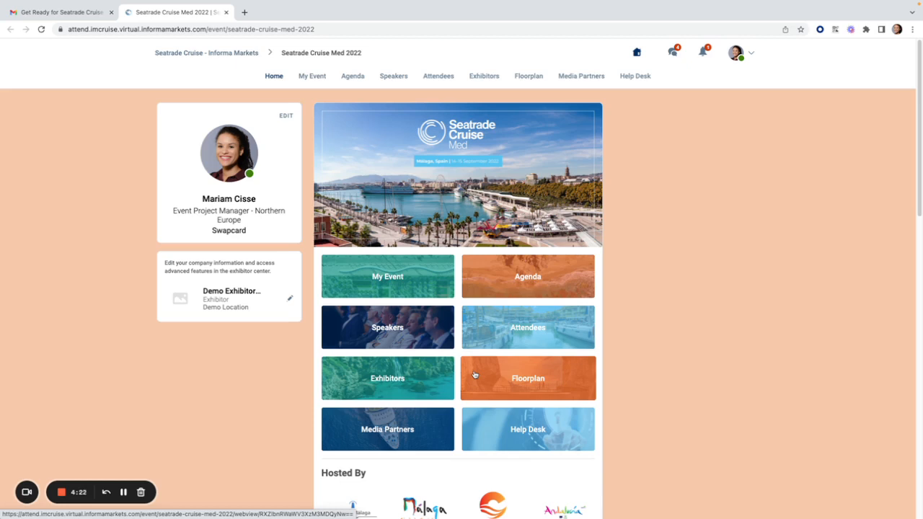
{"action": "mouse_move", "coordinate": [467, 375]}
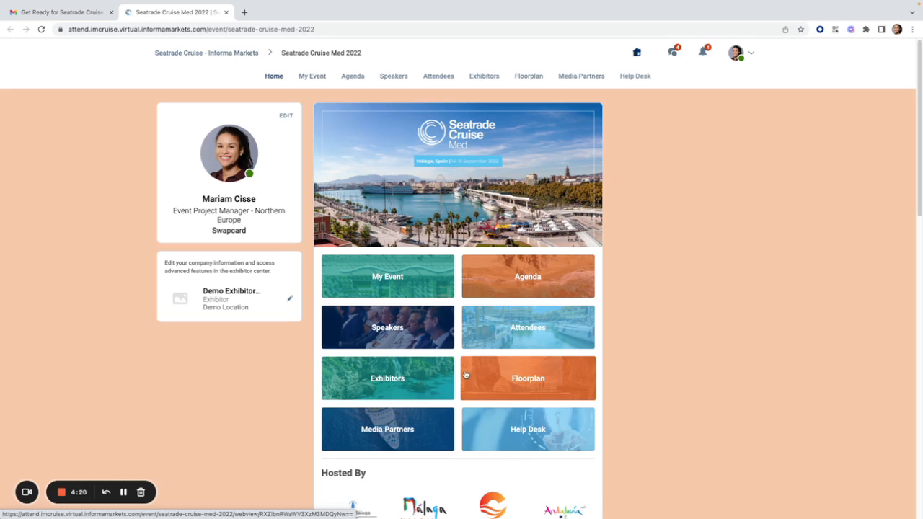
{"action": "mouse_move", "coordinate": [271, 377]}
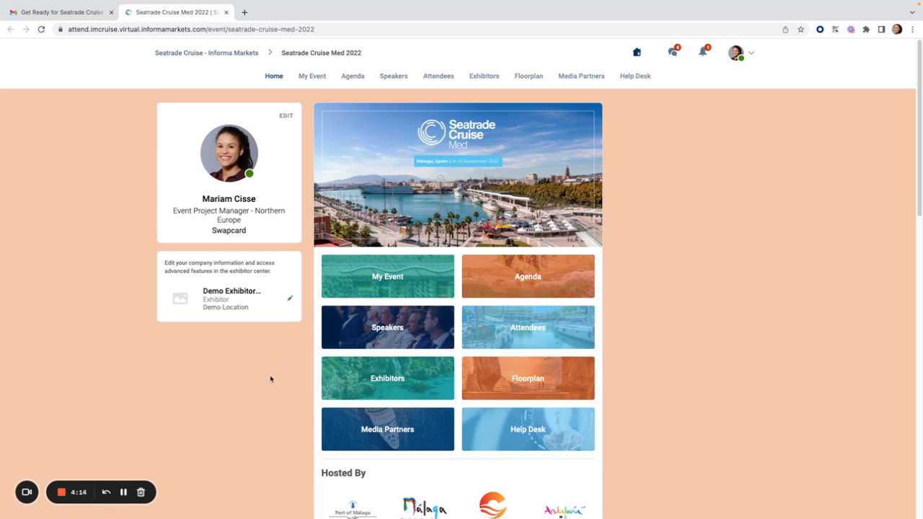
{"action": "mouse_move", "coordinate": [239, 299]}
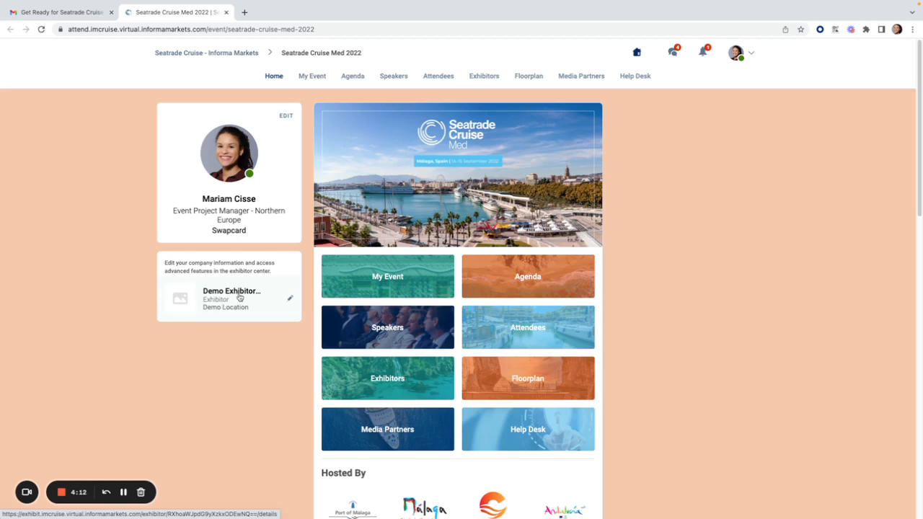
{"action": "mouse_move", "coordinate": [268, 302]}
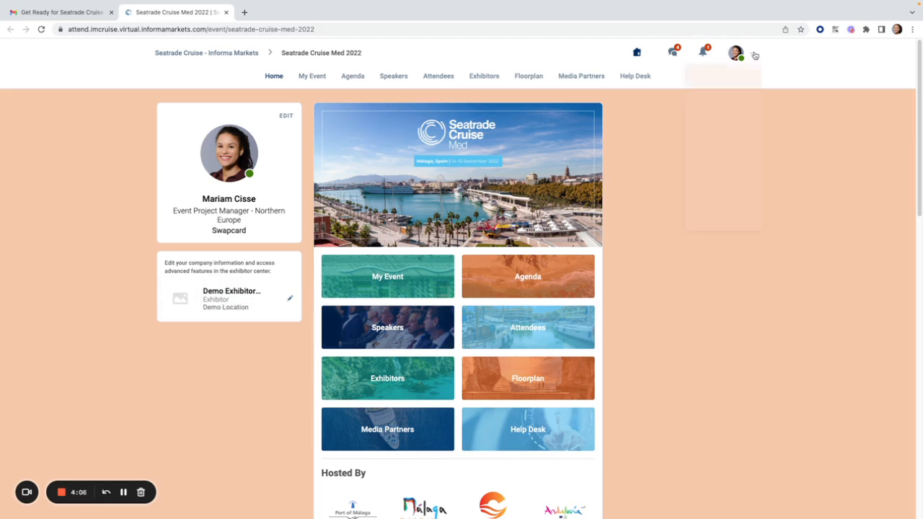
{"action": "left_click", "coordinate": [736, 51]}
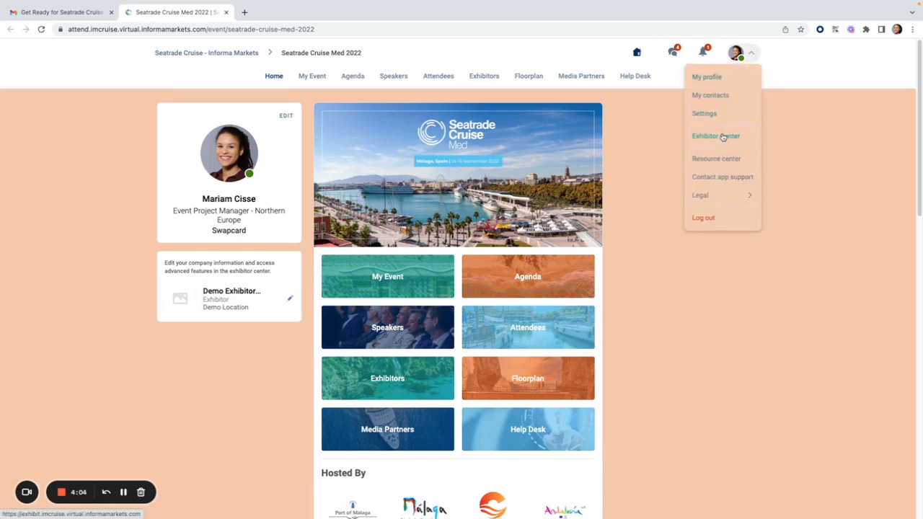
Go to the exhibitor center for Demo Exhibitor Booth.
{"action": "left_click", "coordinate": [715, 136]}
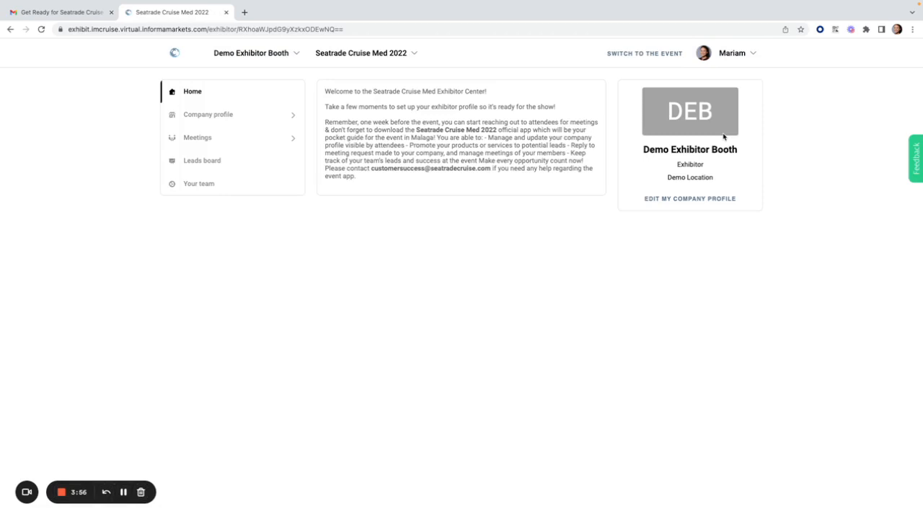
{"action": "mouse_move", "coordinate": [625, 159]}
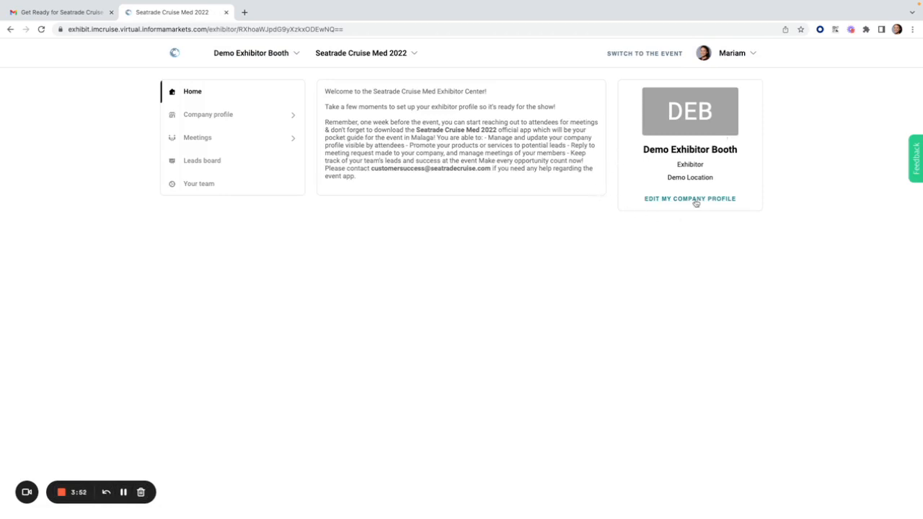
Edit the Demo Exhibitor Booth company profile, keeping YouTube as the video platform.
{"action": "left_click", "coordinate": [689, 199]}
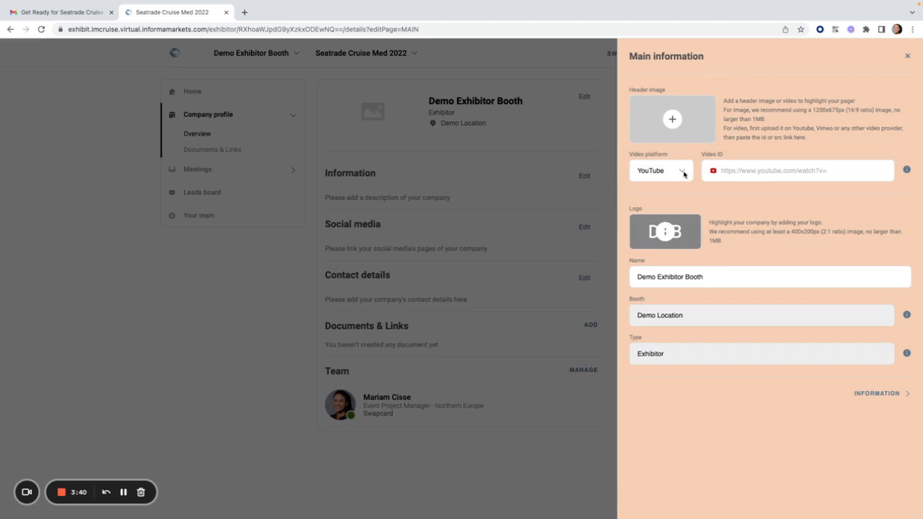
{"action": "left_click", "coordinate": [658, 170]}
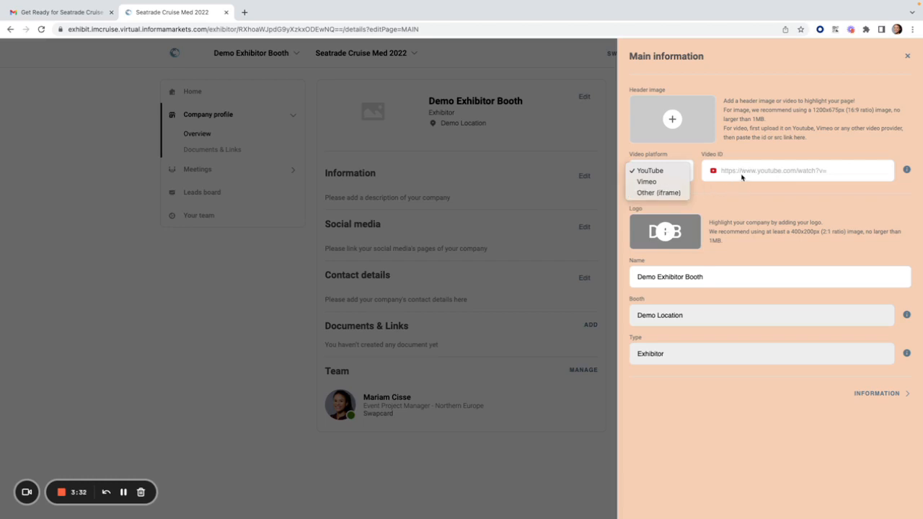
{"action": "left_click", "coordinate": [650, 170]}
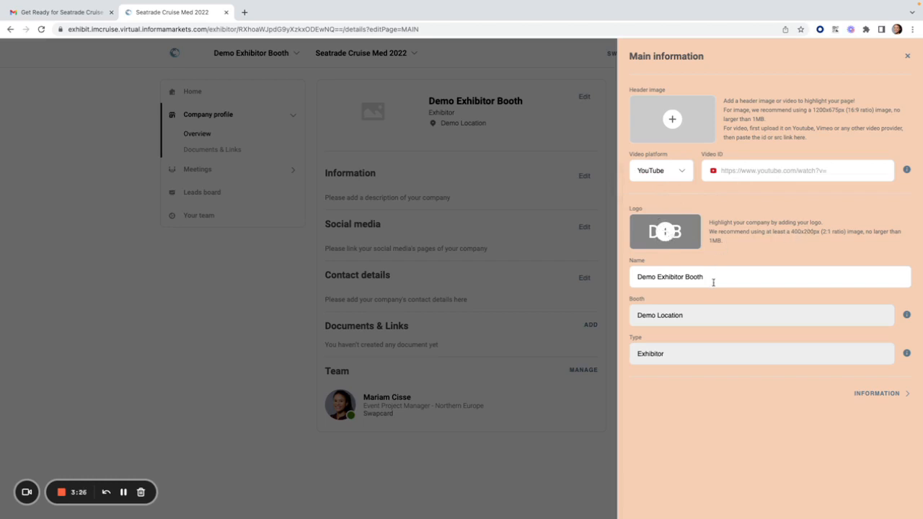
{"action": "mouse_move", "coordinate": [650, 295]}
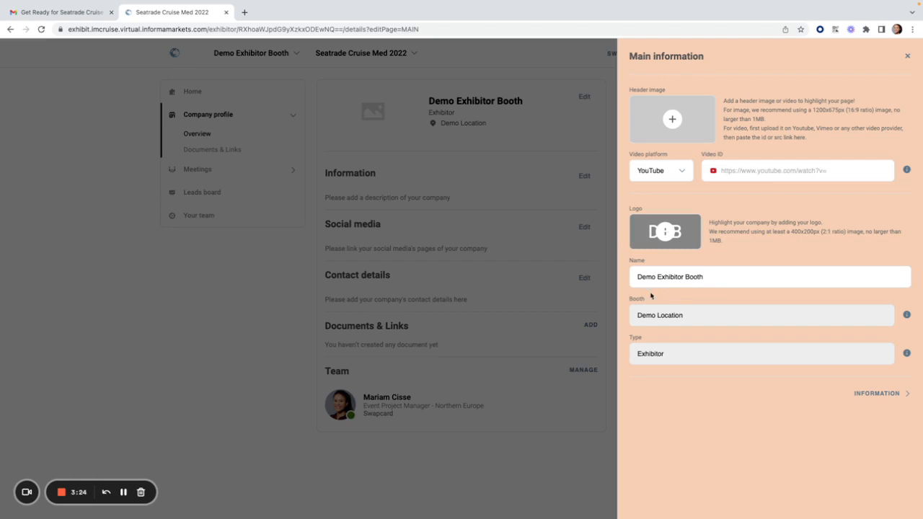
{"action": "mouse_move", "coordinate": [738, 353]}
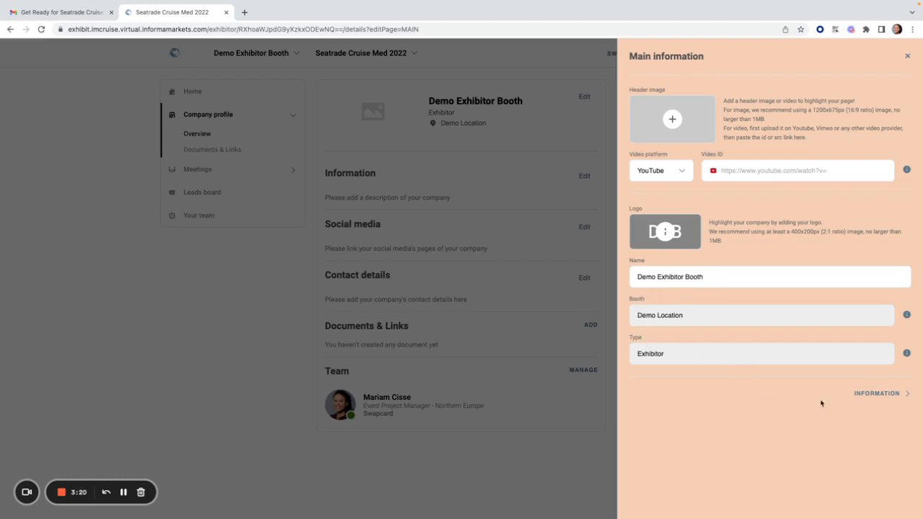
{"action": "mouse_move", "coordinate": [876, 392]}
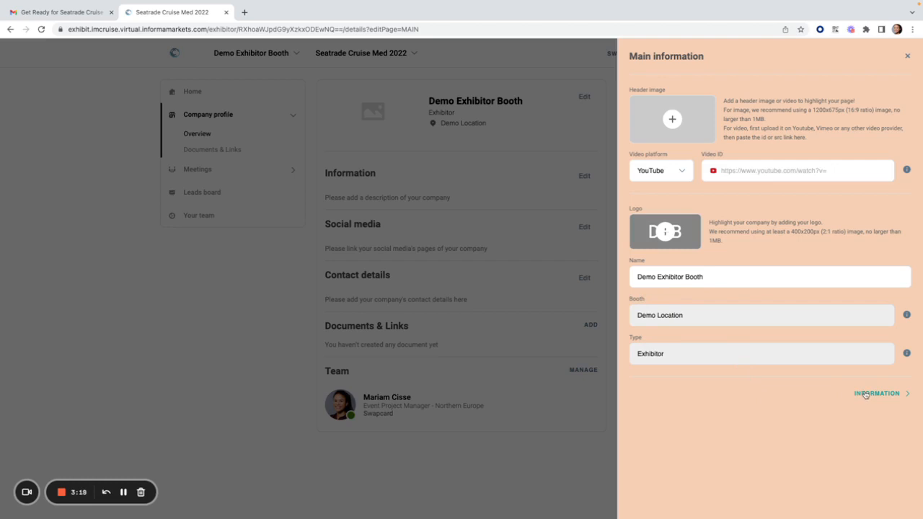
View the Information description section, then leave the editor for the profile overview.
{"action": "left_click", "coordinate": [876, 392]}
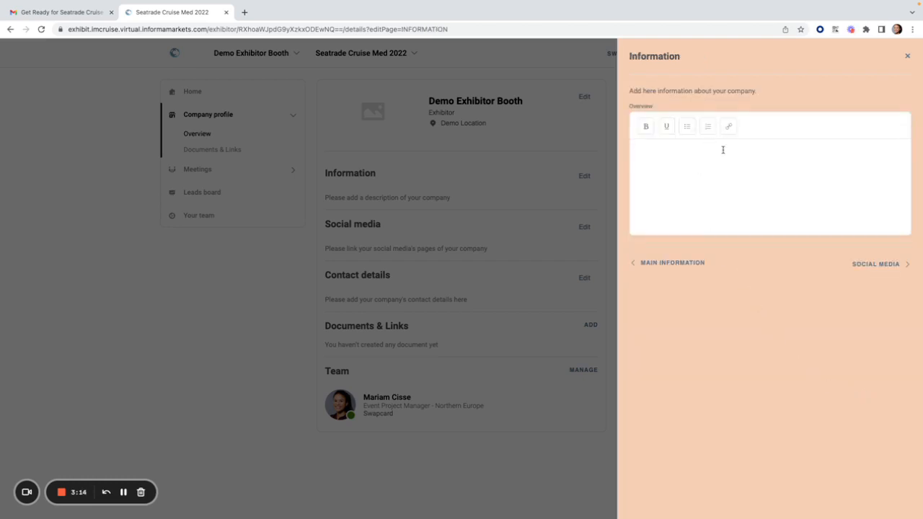
{"action": "left_click", "coordinate": [646, 127]}
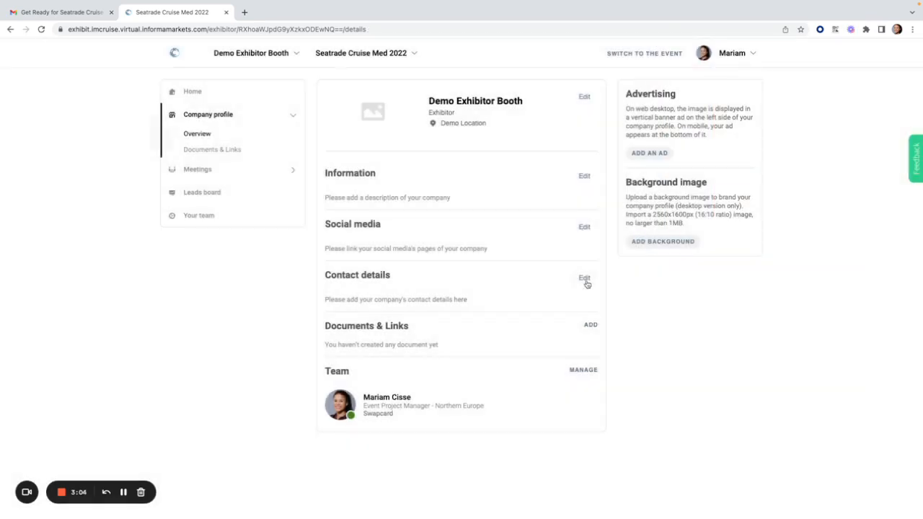
{"action": "mouse_move", "coordinate": [506, 235]}
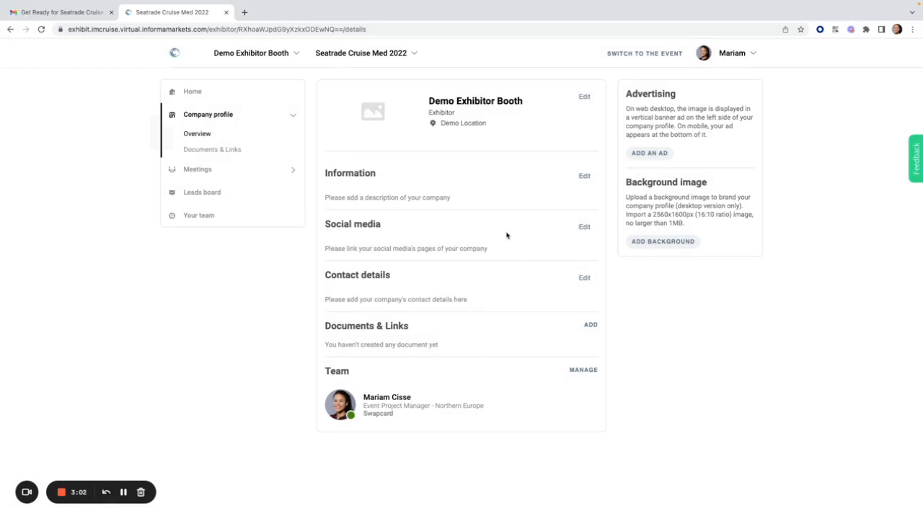
{"action": "mouse_move", "coordinate": [482, 298]}
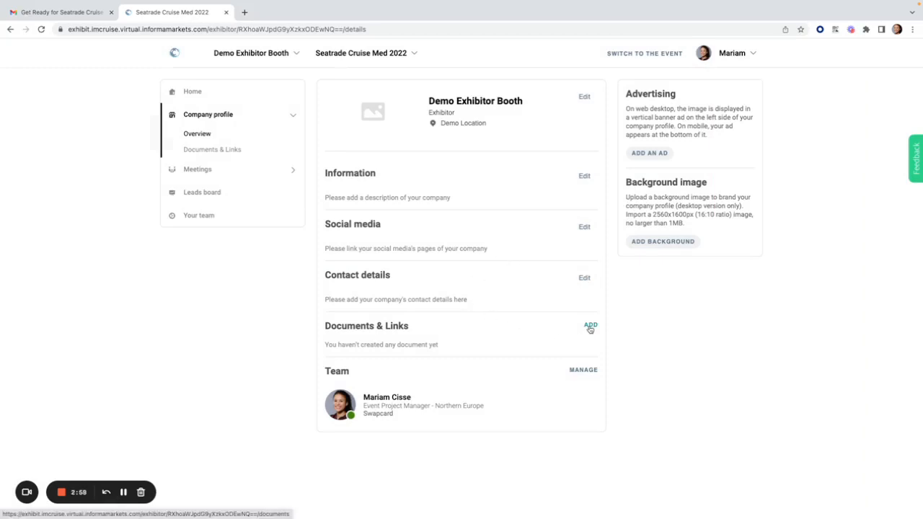
{"action": "left_click", "coordinate": [589, 326]}
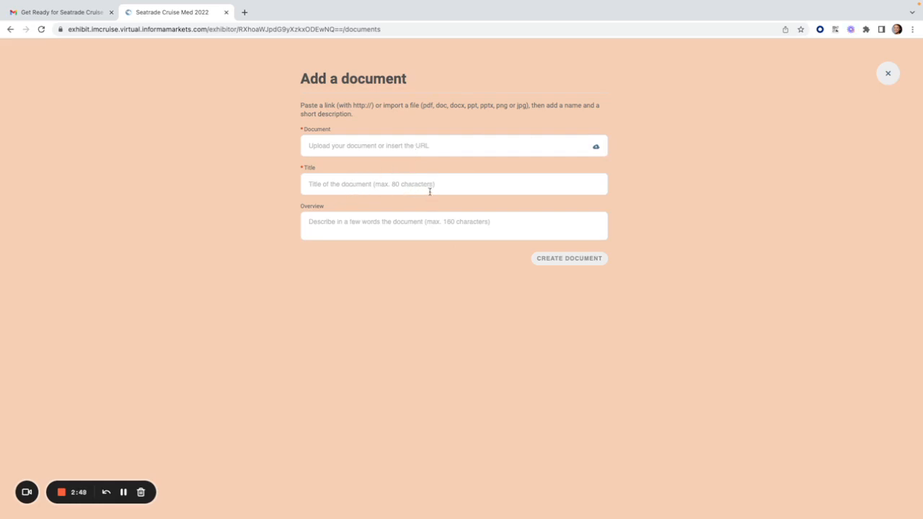
{"action": "mouse_move", "coordinate": [589, 261]}
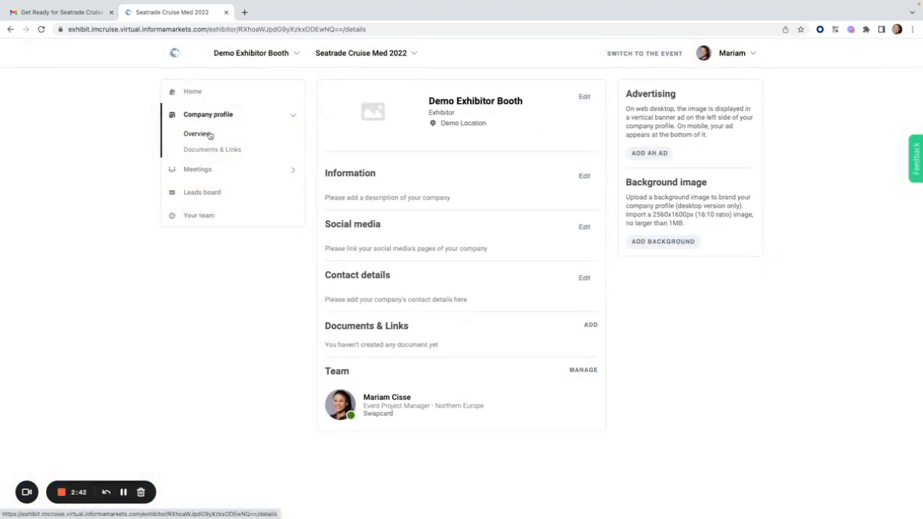
{"action": "left_click", "coordinate": [649, 152]}
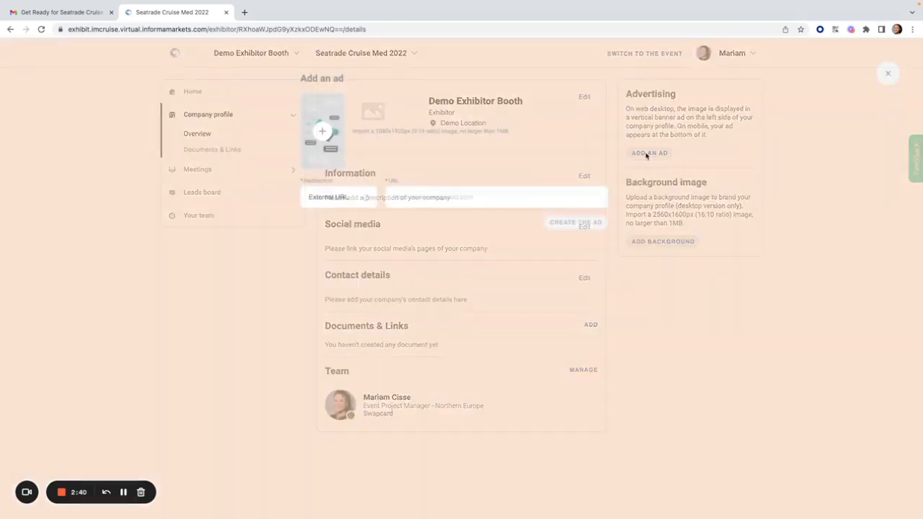
{"action": "left_click", "coordinate": [649, 153]}
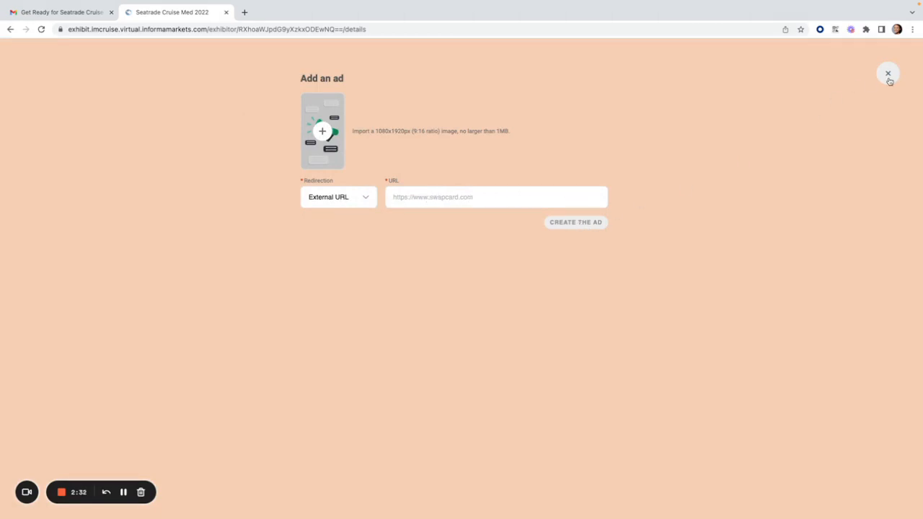
{"action": "left_click", "coordinate": [888, 74]}
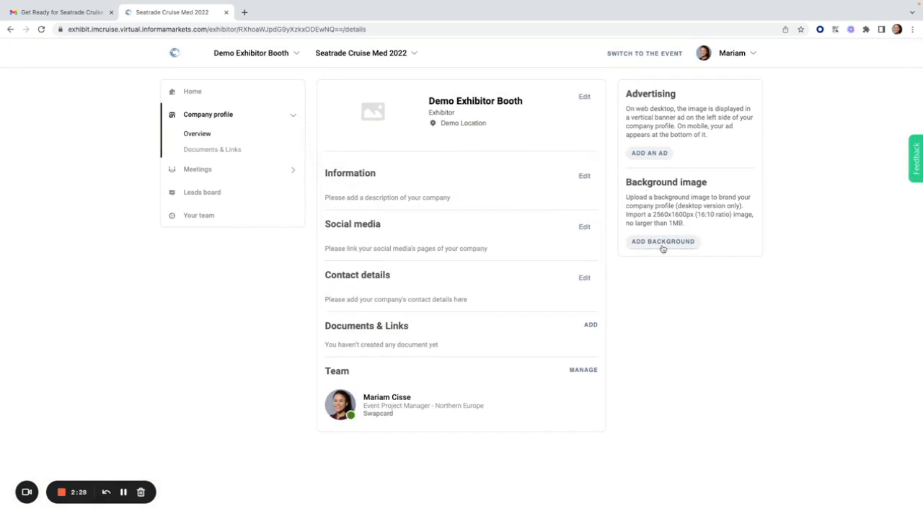
{"action": "mouse_move", "coordinate": [661, 244]}
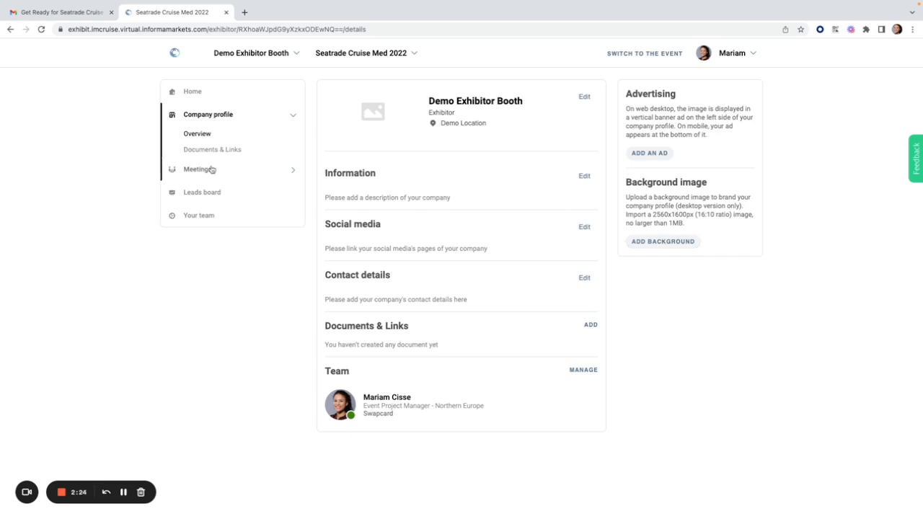
In the meetings schedule, assign a team member to Jane Doe's pending request and close it.
{"action": "left_click", "coordinate": [196, 168]}
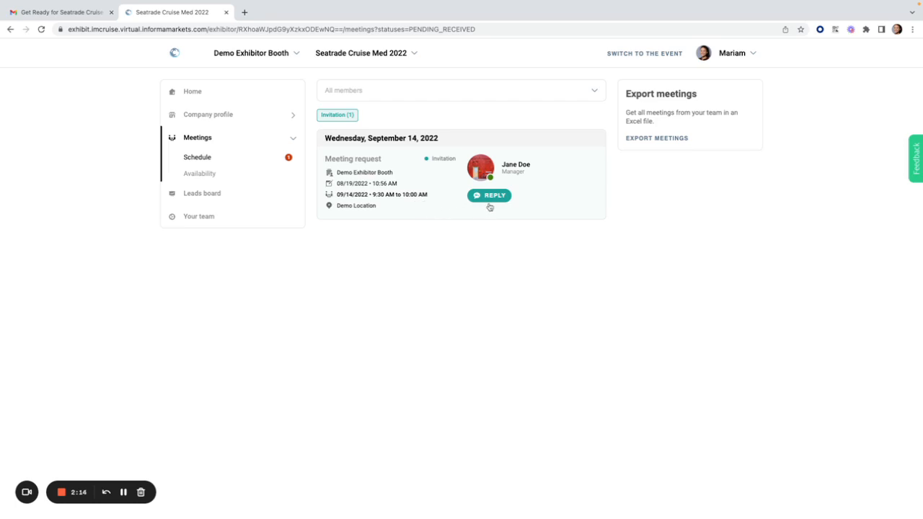
{"action": "left_click", "coordinate": [493, 195]}
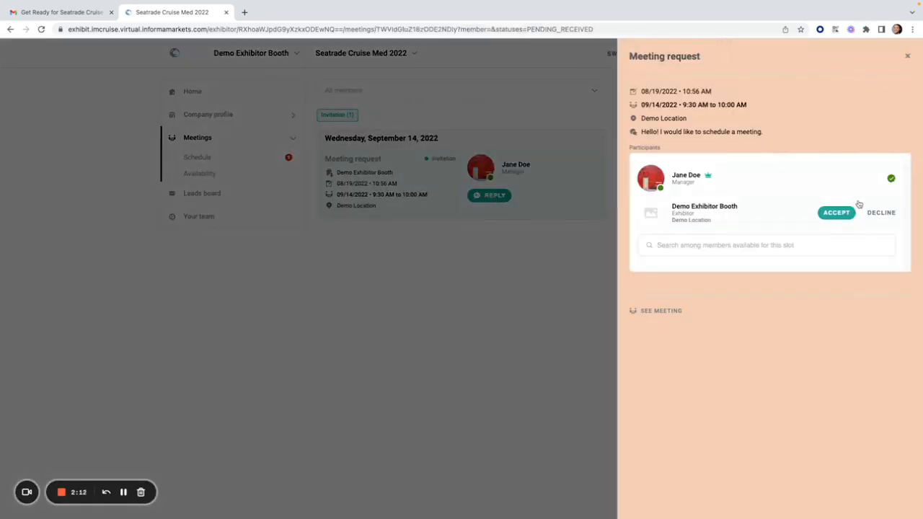
{"action": "mouse_move", "coordinate": [722, 245]}
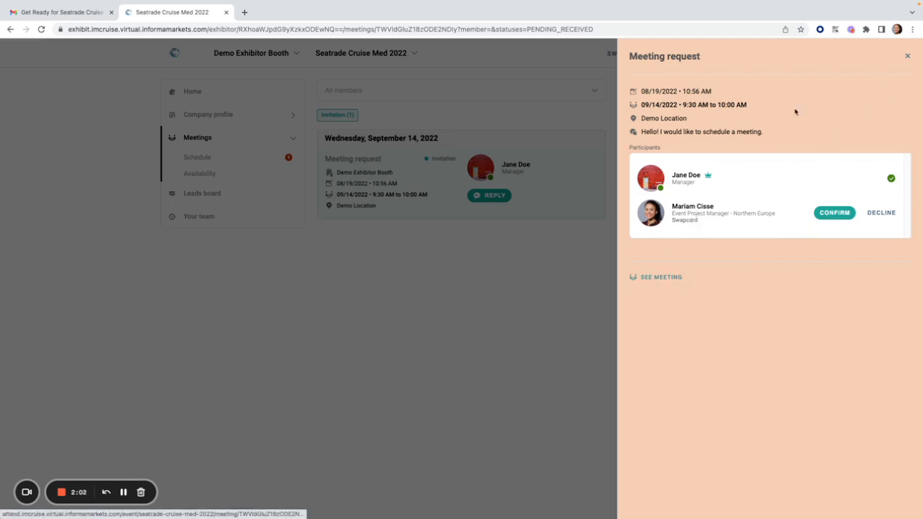
{"action": "left_click", "coordinate": [907, 54]}
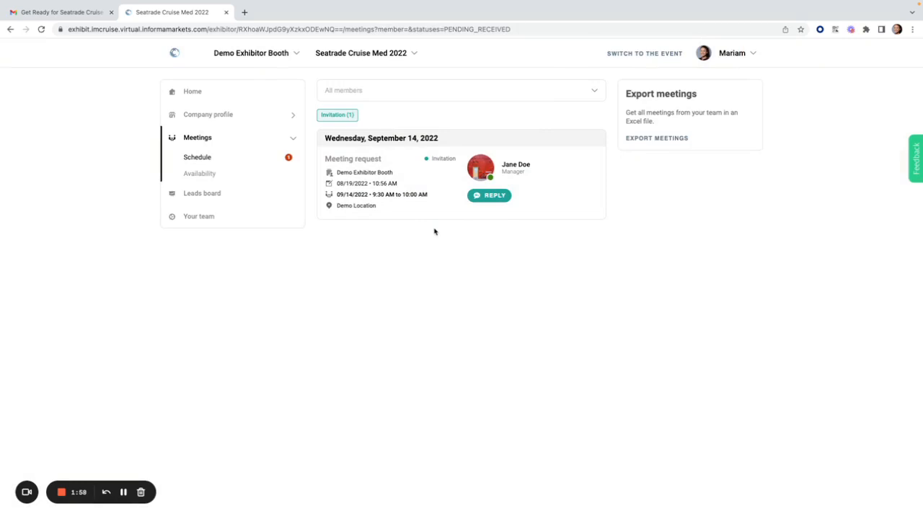
{"action": "mouse_move", "coordinate": [571, 190]}
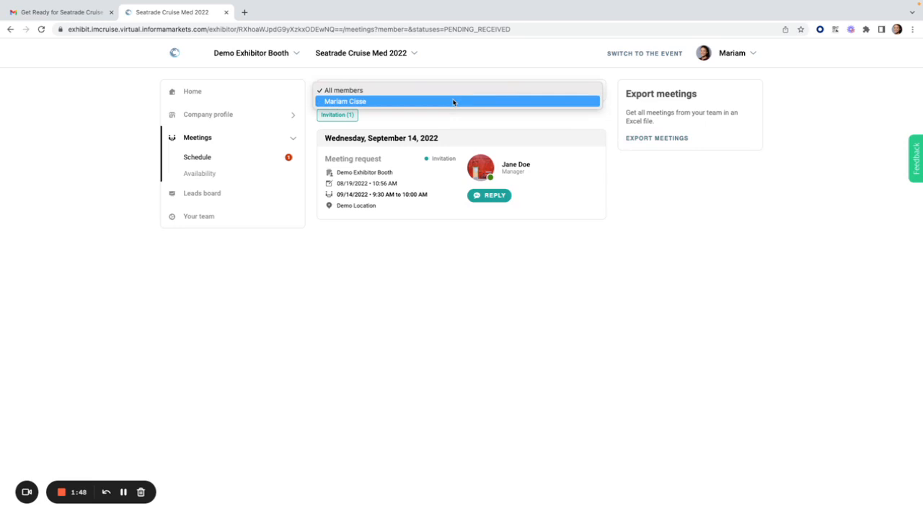
{"action": "mouse_move", "coordinate": [369, 252]}
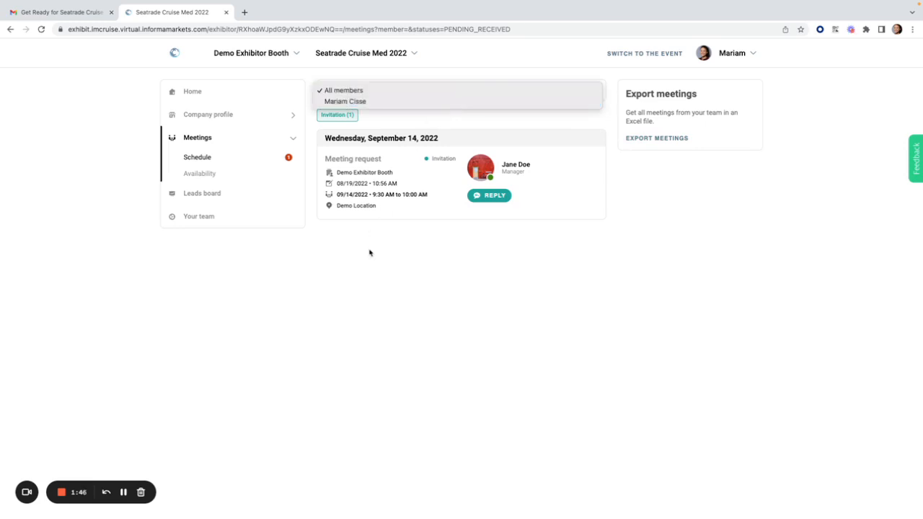
Go to the meeting Availability settings from the Meetings sidebar.
{"action": "left_click", "coordinate": [199, 173]}
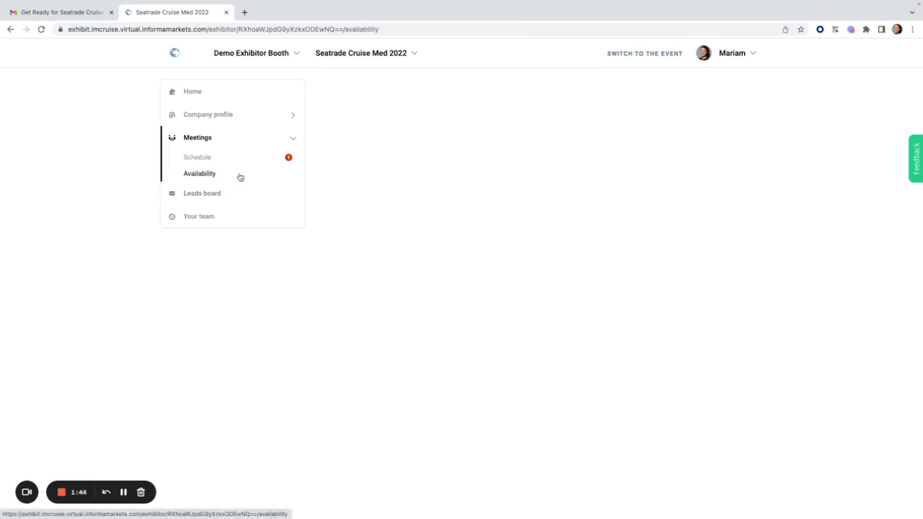
Untick the 10:30 AM and 11:00 AM slots on September 14, then switch to the Leads board.
{"action": "left_click", "coordinate": [199, 173]}
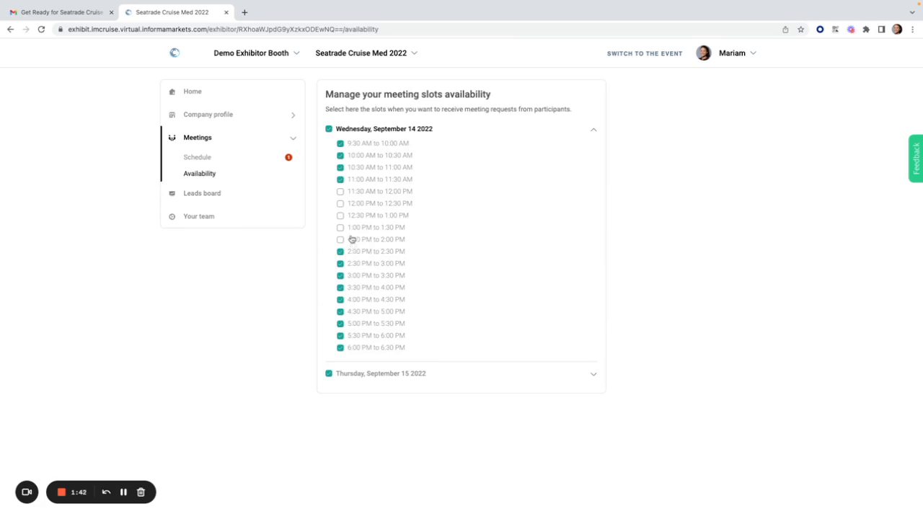
{"action": "mouse_move", "coordinate": [397, 224]}
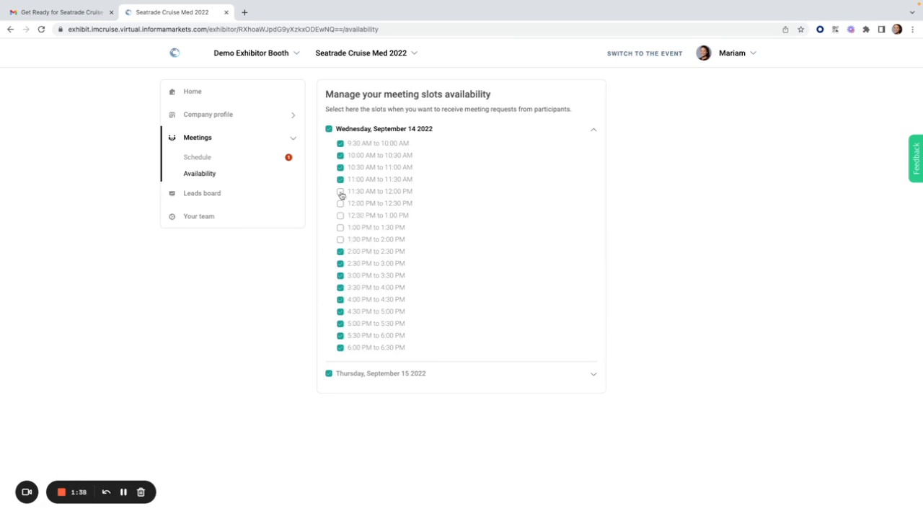
{"action": "left_click", "coordinate": [340, 179]}
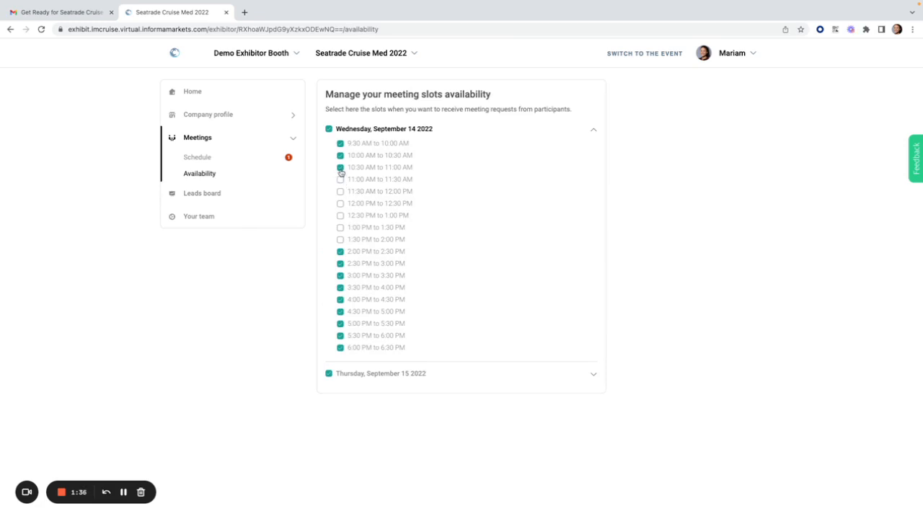
{"action": "left_click", "coordinate": [340, 168]}
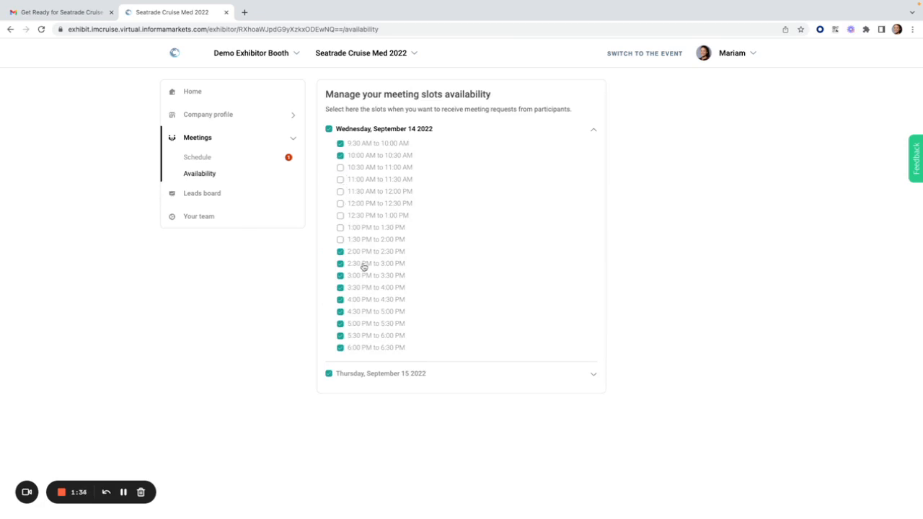
{"action": "mouse_move", "coordinate": [366, 262]}
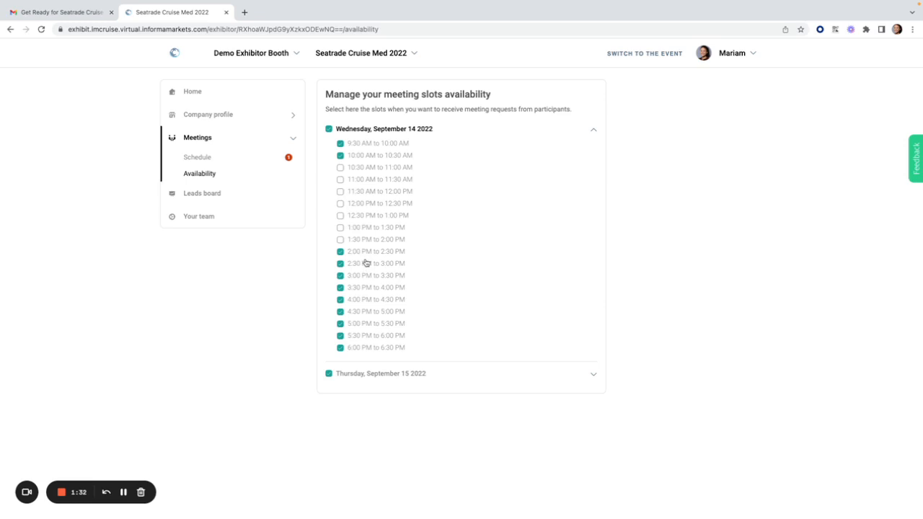
{"action": "left_click", "coordinate": [202, 194]}
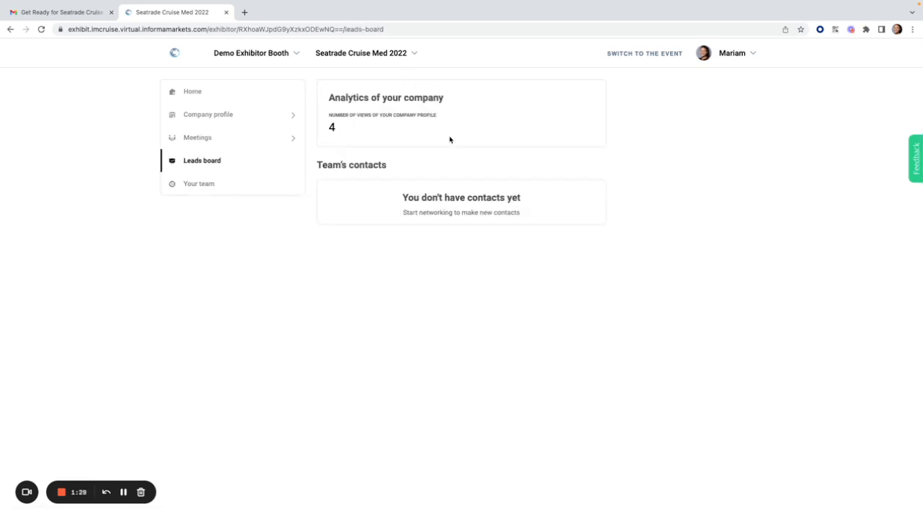
{"action": "mouse_move", "coordinate": [418, 139]}
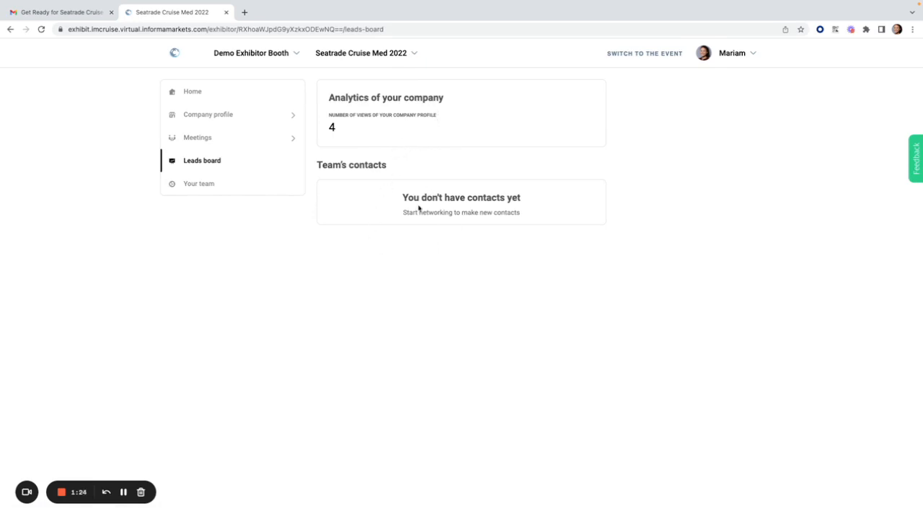
{"action": "mouse_move", "coordinate": [363, 239]}
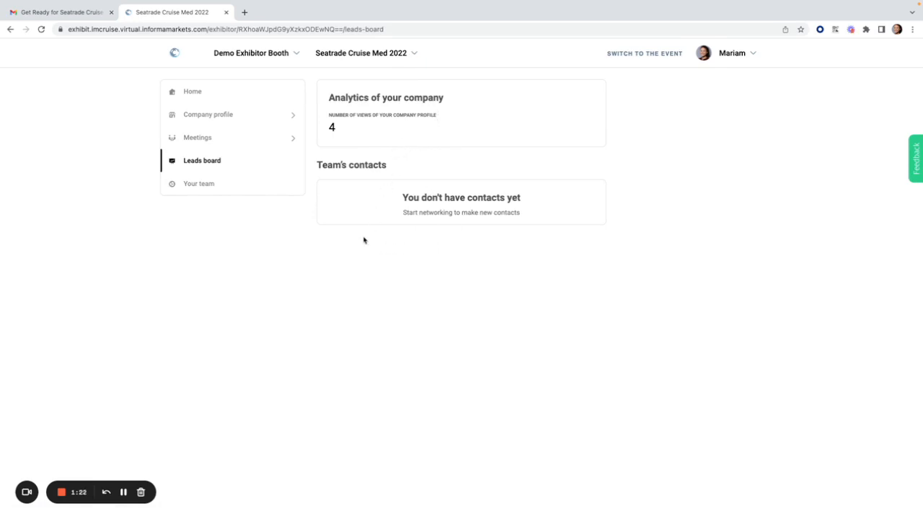
Leave the Leads board for the Your team page.
{"action": "left_click", "coordinate": [198, 183]}
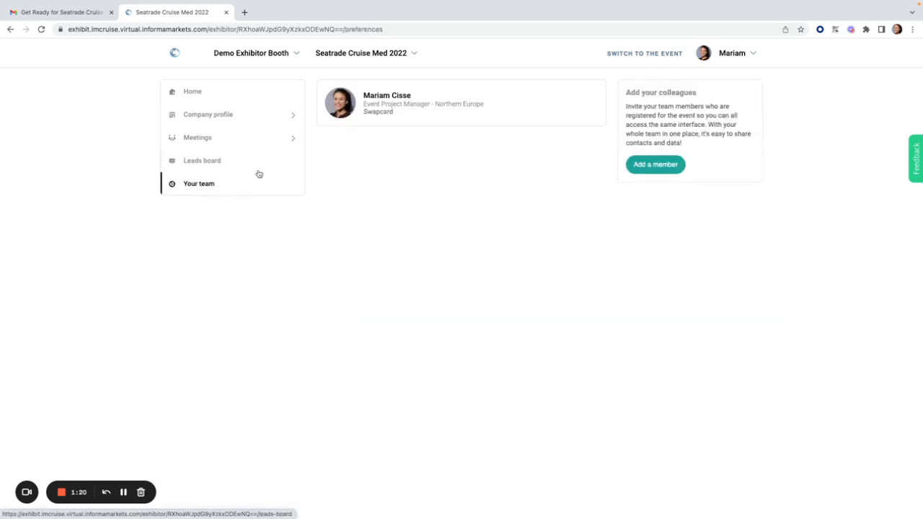
{"action": "mouse_move", "coordinate": [449, 167]}
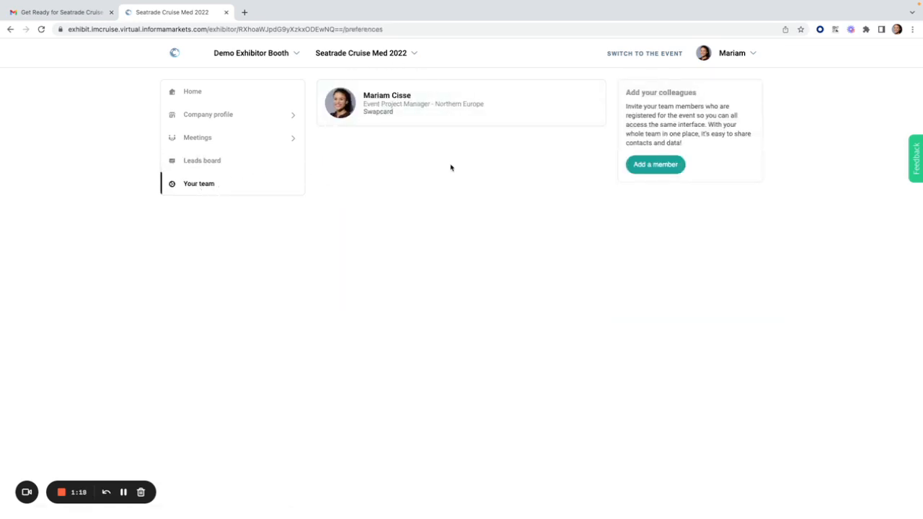
Start adding a new member to the booth team.
{"action": "left_click", "coordinate": [655, 164]}
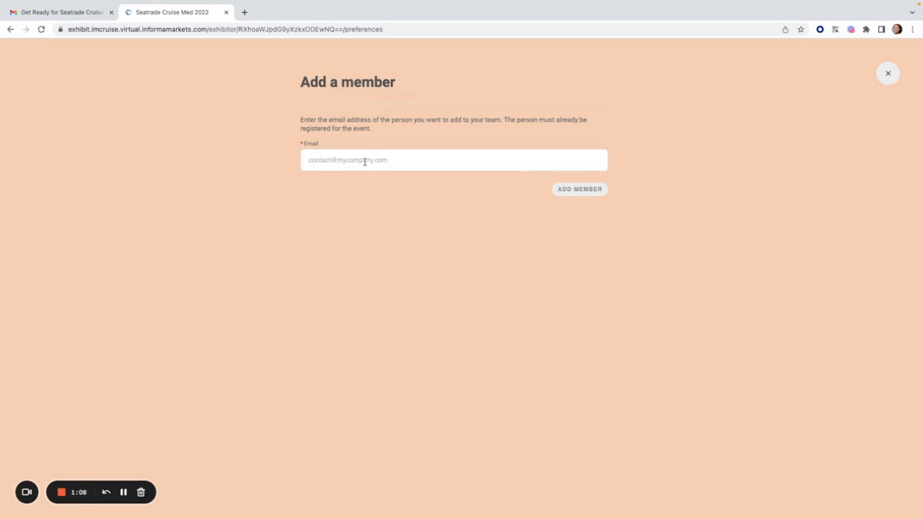
{"action": "mouse_move", "coordinate": [340, 181]}
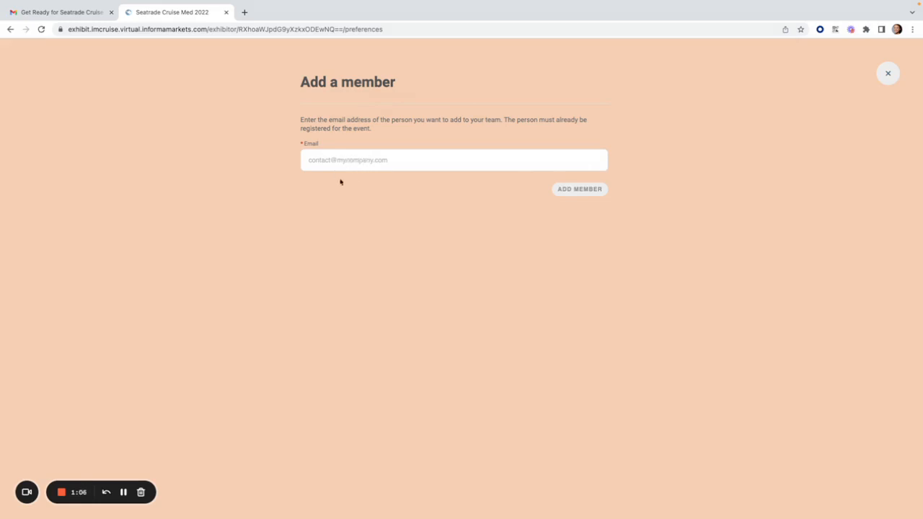
{"action": "mouse_move", "coordinate": [536, 184]}
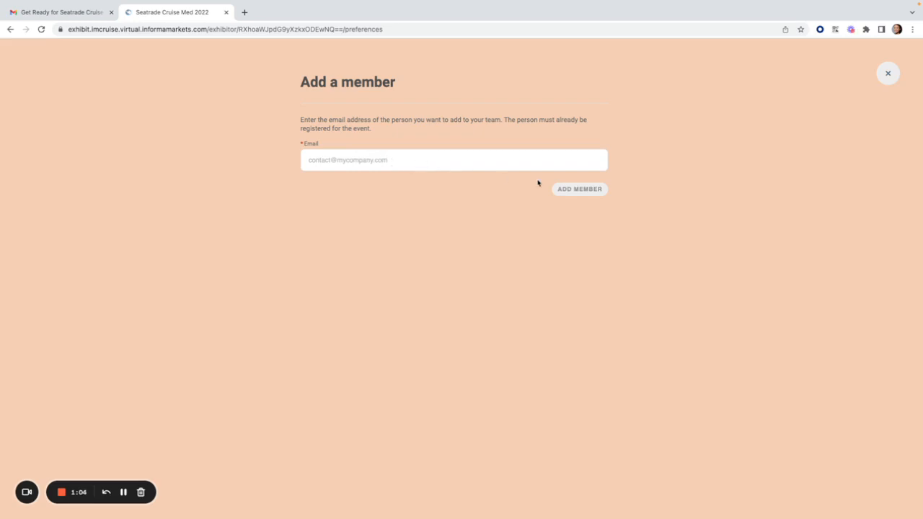
{"action": "mouse_move", "coordinate": [888, 72]}
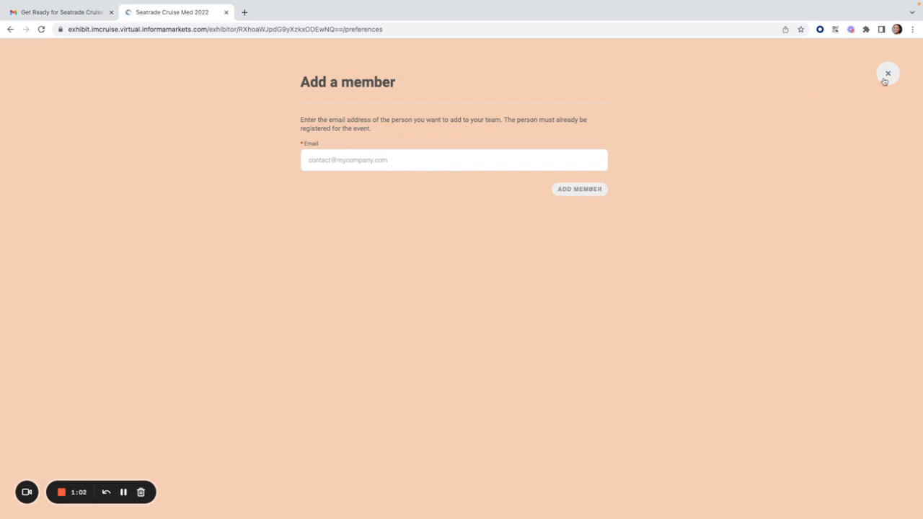
Dismiss the Add a member form without inviting anyone.
{"action": "left_click", "coordinate": [888, 74]}
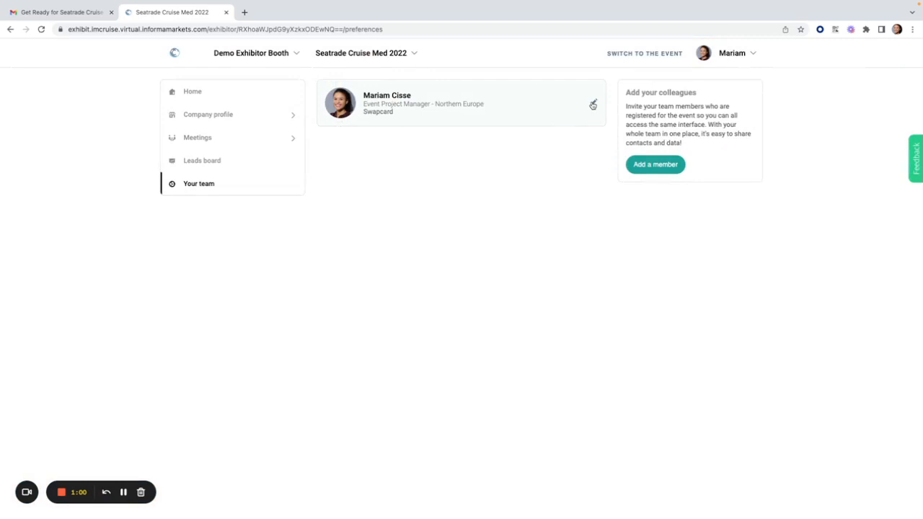
{"action": "left_click", "coordinate": [592, 104]}
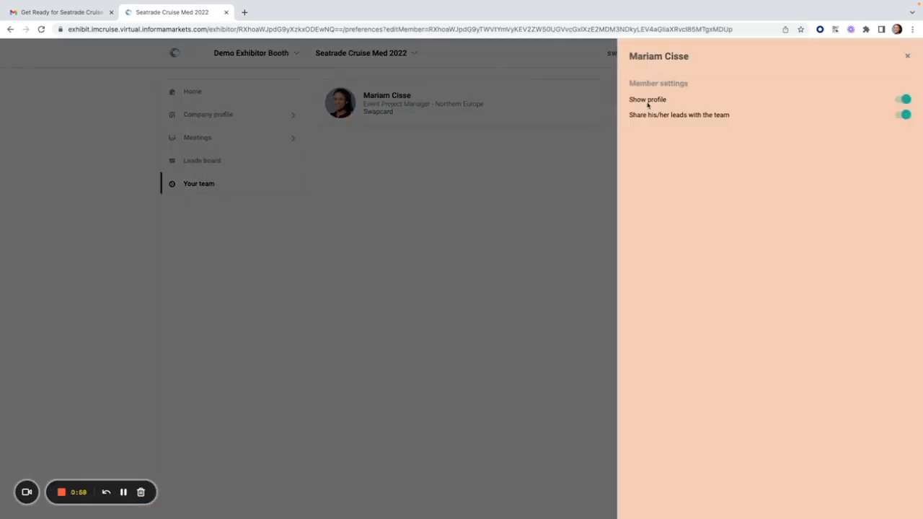
{"action": "mouse_move", "coordinate": [697, 104]}
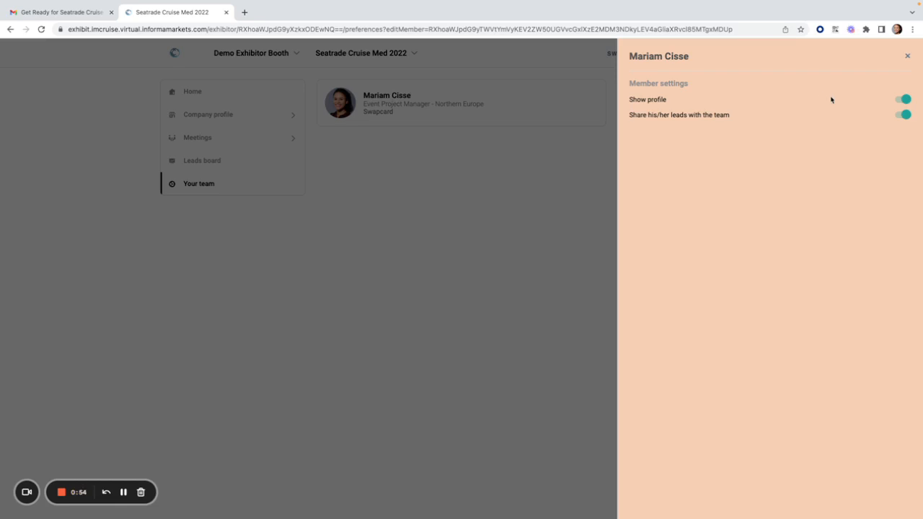
{"action": "left_click", "coordinate": [902, 99]}
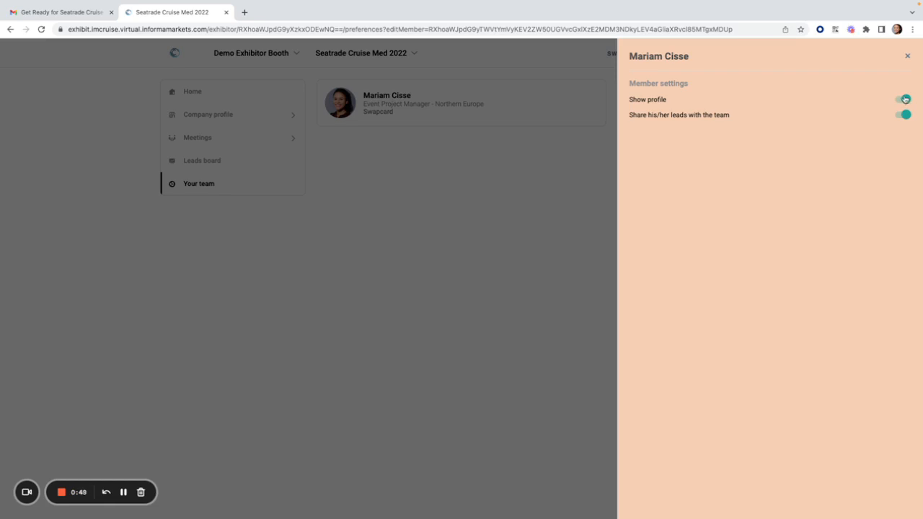
{"action": "left_click", "coordinate": [902, 98]}
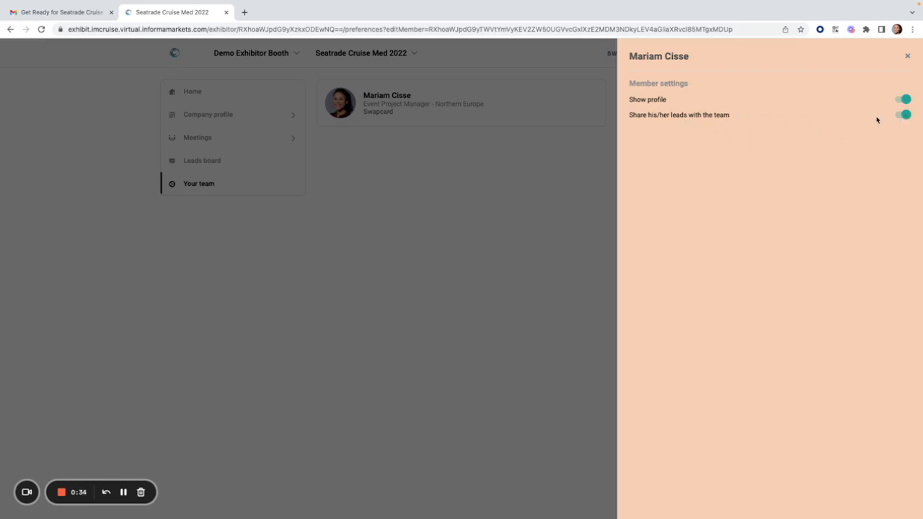
{"action": "mouse_move", "coordinate": [816, 115]}
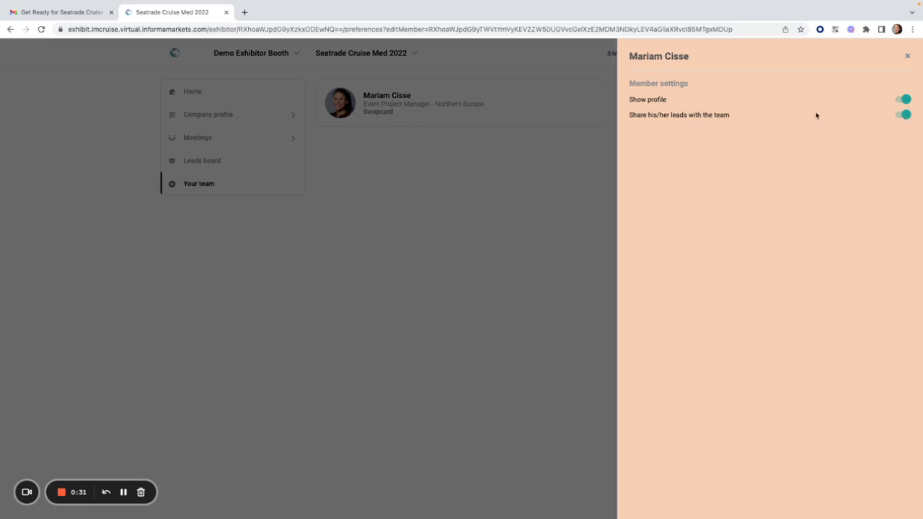
{"action": "mouse_move", "coordinate": [882, 68]}
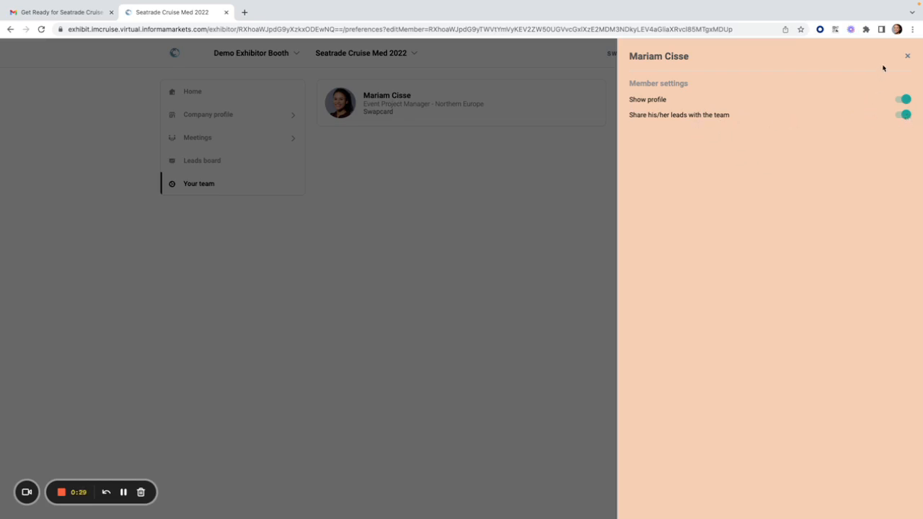
{"action": "left_click", "coordinate": [907, 54]}
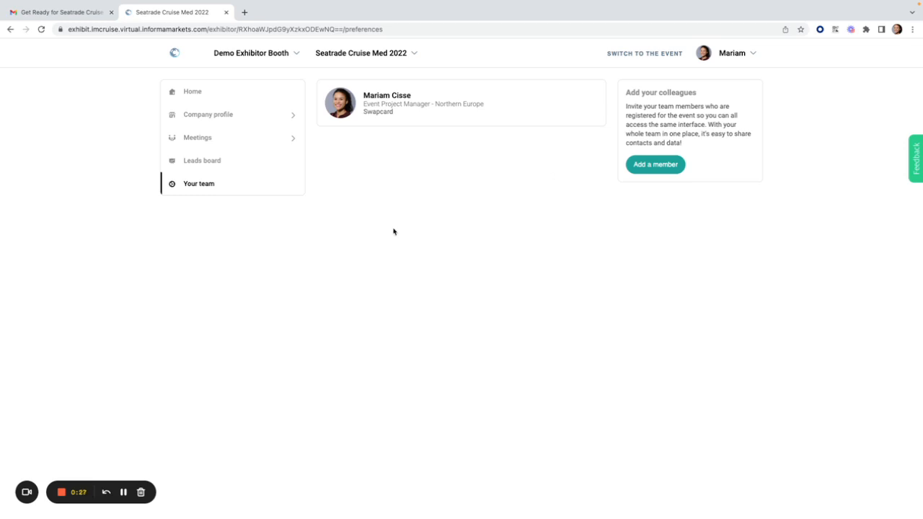